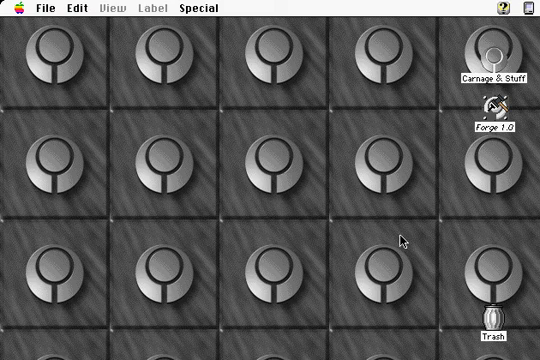
mouse_move(500, 118)
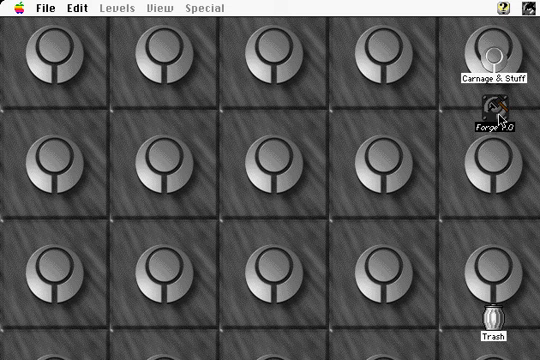
mouse_move(146, 62)
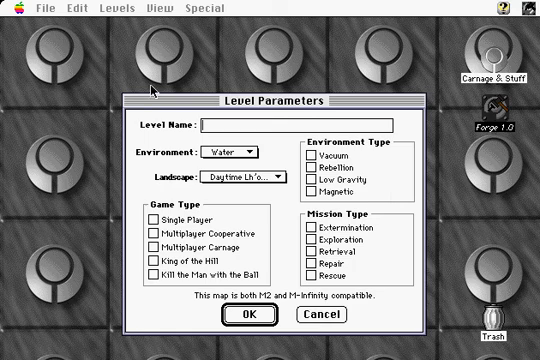
mouse_move(176, 96)
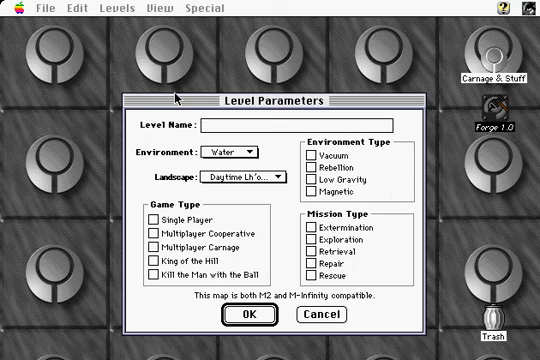
Name the new level 'Anybody bring the bandages?' in the Level Parameters dialog
text(Anybody bring the)
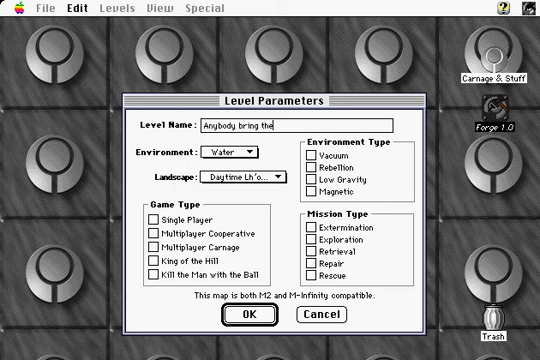
text(bandages?)
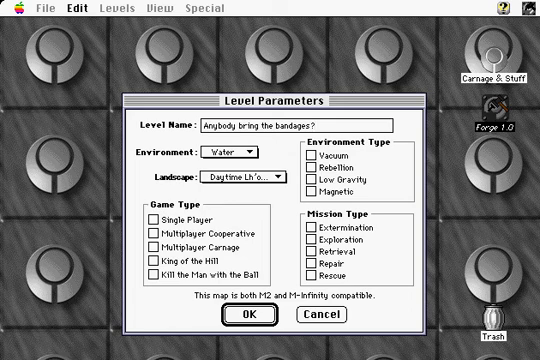
mouse_move(178, 100)
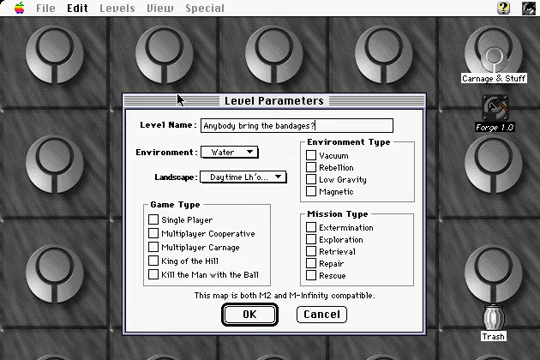
mouse_move(390, 156)
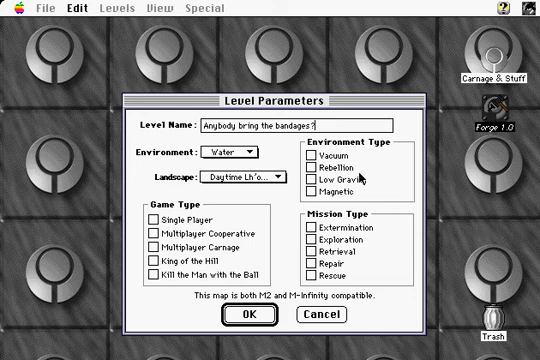
mouse_move(362, 178)
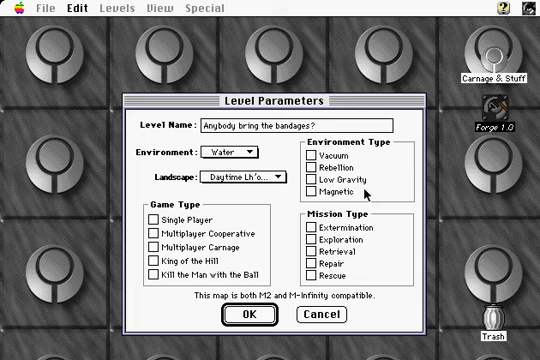
mouse_move(370, 192)
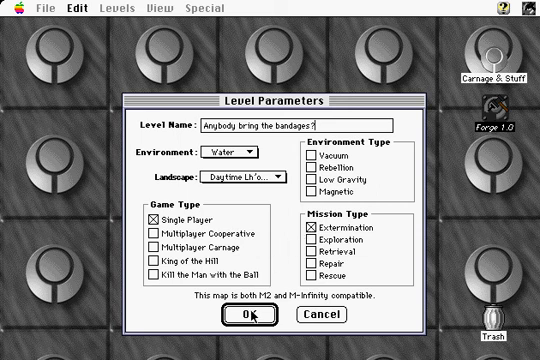
Confirm the level parameters so the blank grid map and tool palette appear
click(256, 316)
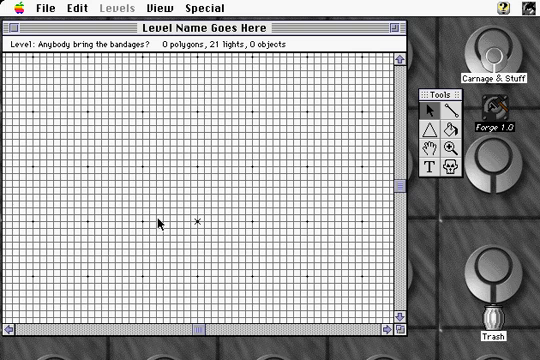
mouse_move(152, 176)
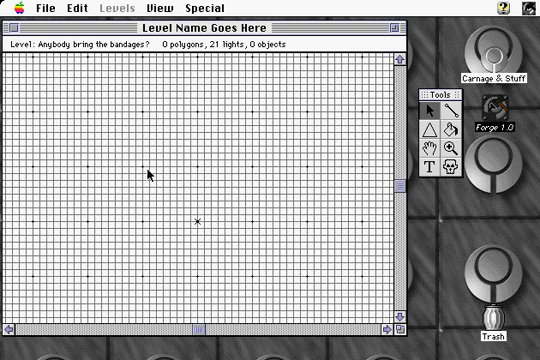
mouse_move(198, 224)
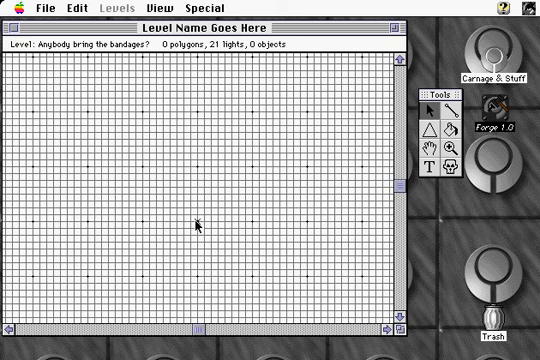